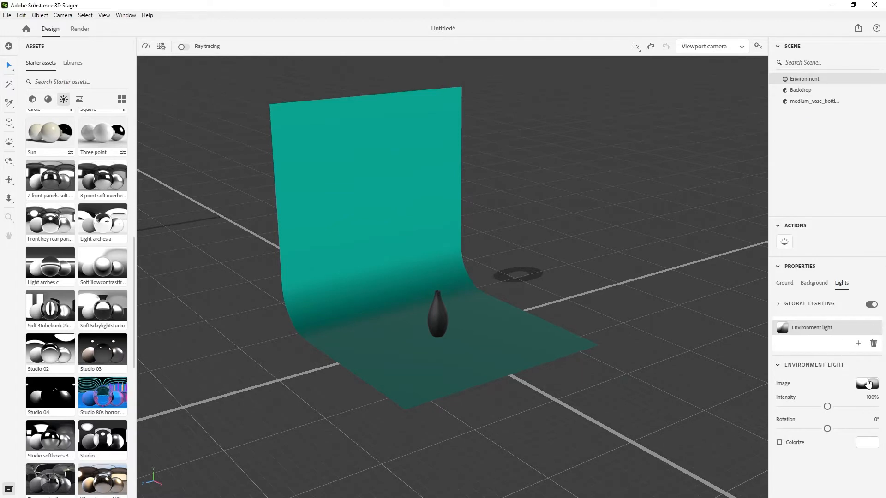
Step: Open the image choices for the Environment Light in the Lights properties
{"action": "left_click", "coordinate": [867, 384]}
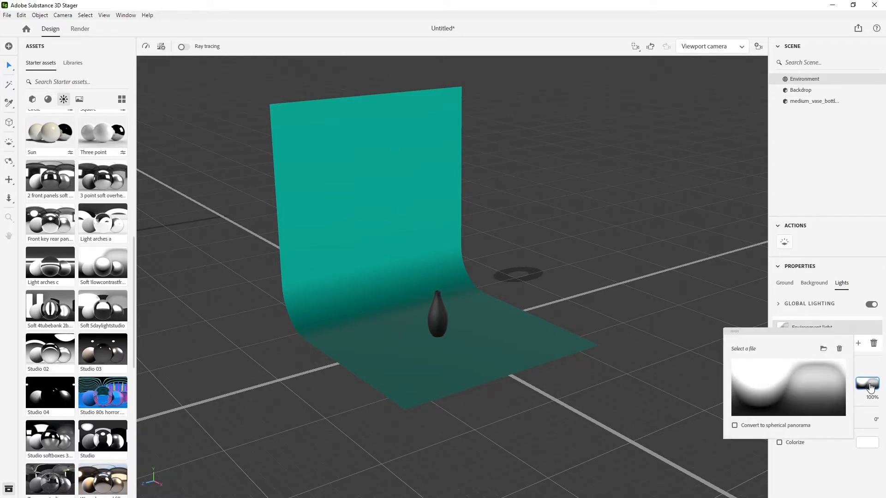
Step: Load Studio.hdr from the Desktop, filtered to HDR images, as the environment light image
{"action": "left_click", "coordinate": [823, 348]}
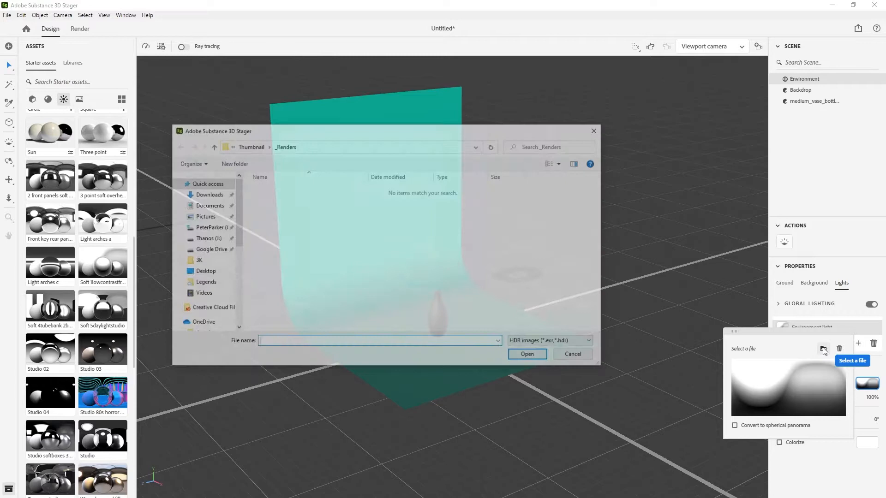
{"action": "left_click", "coordinate": [204, 271]}
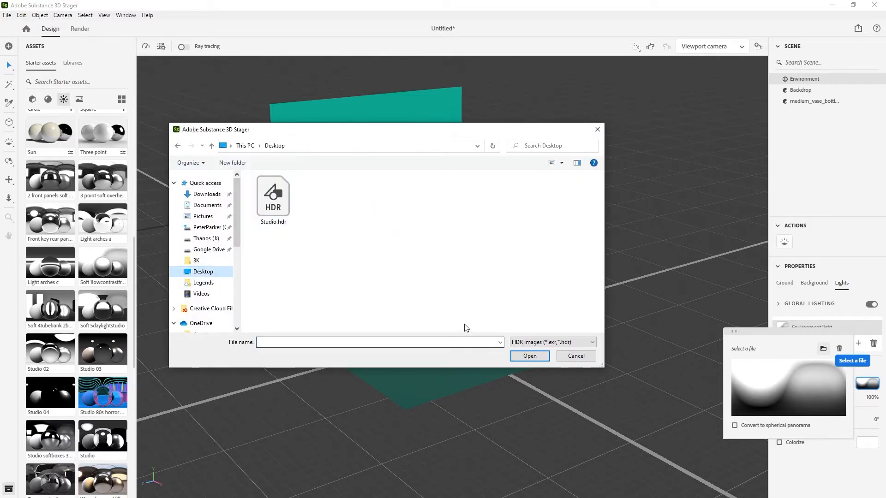
{"action": "left_click", "coordinate": [273, 198]}
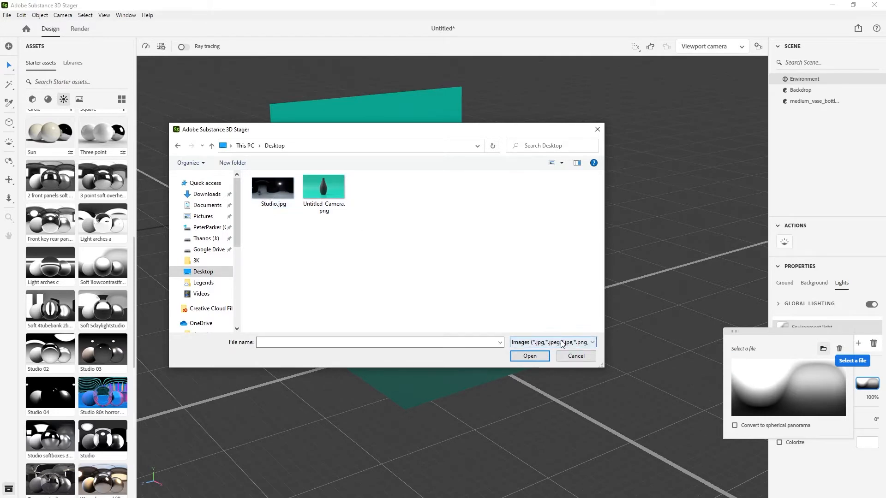
{"action": "left_click", "coordinate": [551, 342]}
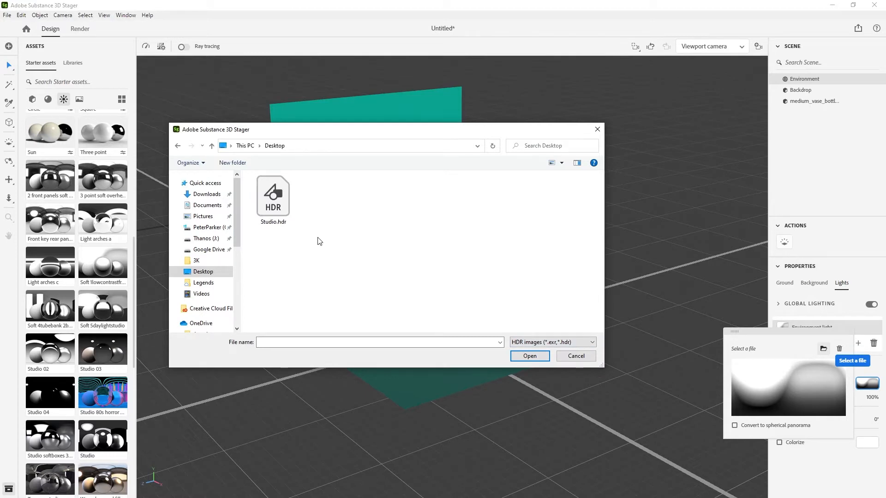
{"action": "mouse_move", "coordinate": [528, 356]}
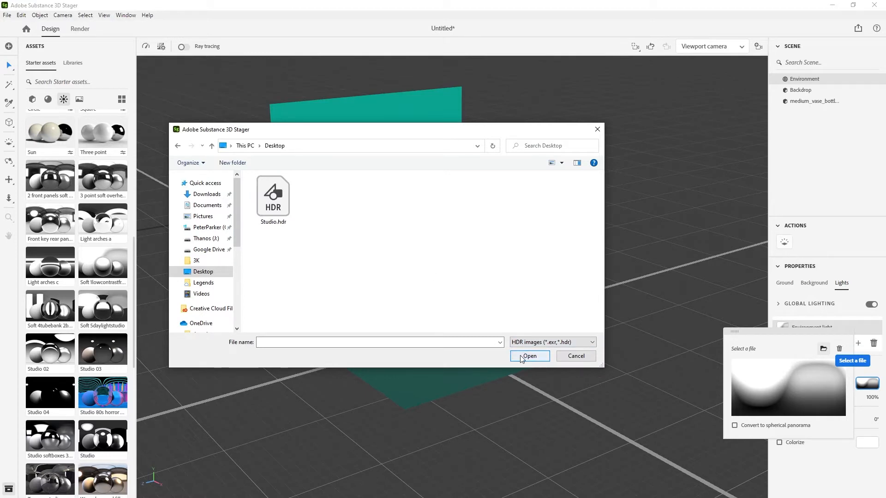
{"action": "double_click", "coordinate": [273, 194]}
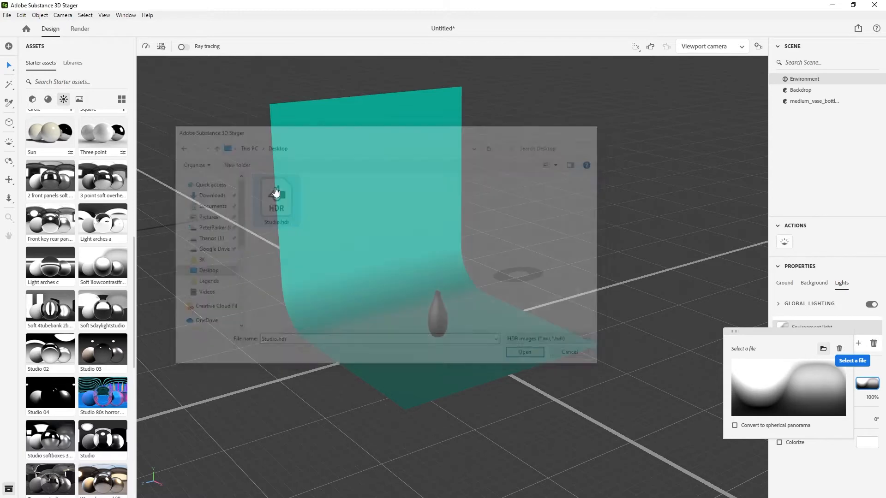
Step: Dismiss the image popup and show the Background settings with environment opacity at 0%
{"action": "left_click", "coordinate": [523, 352]}
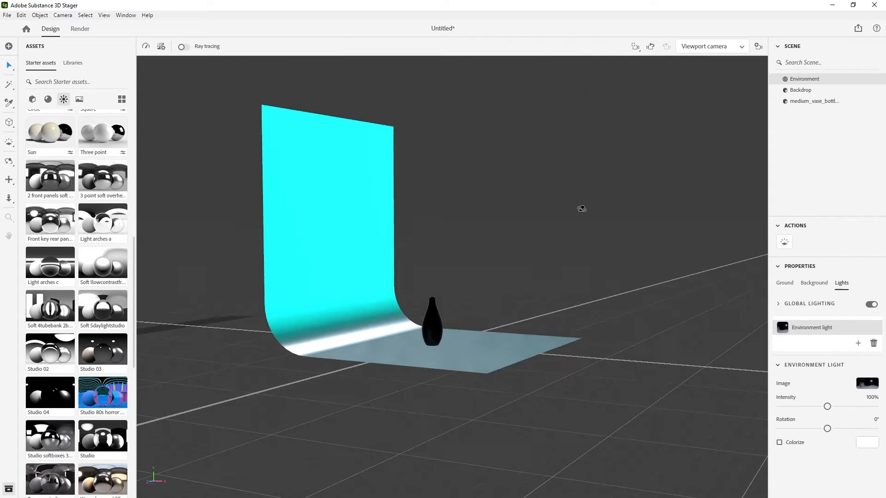
{"action": "left_click", "coordinate": [813, 282]}
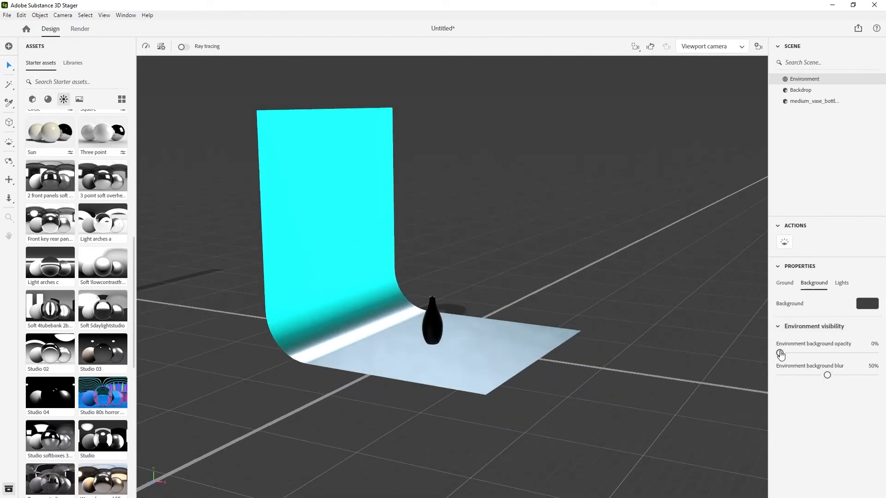